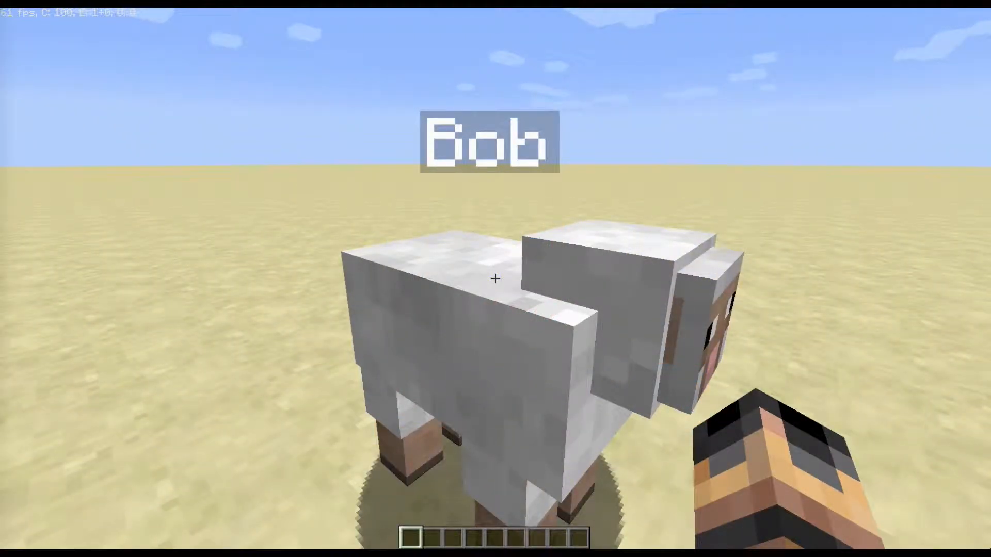
mouse_move(495, 278)
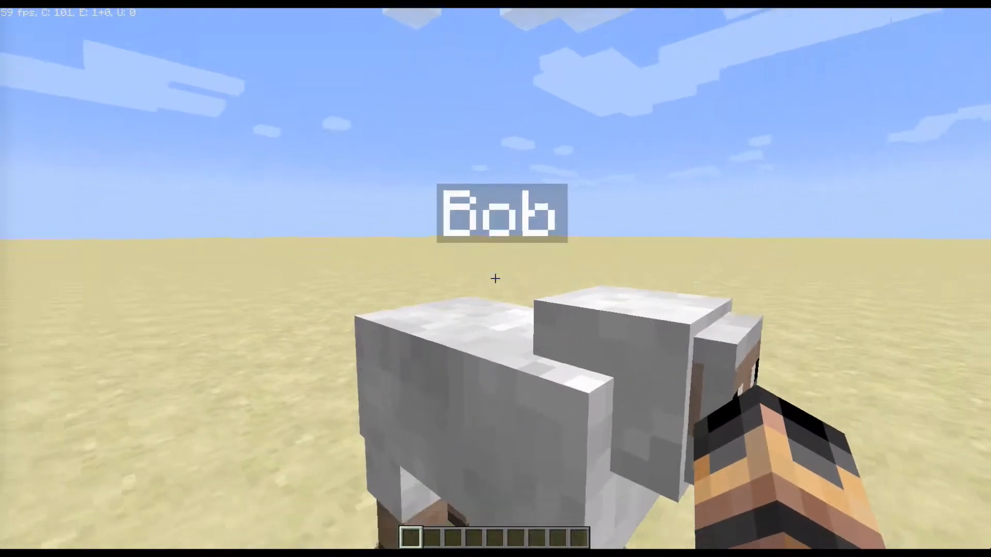
mouse_move(496, 279)
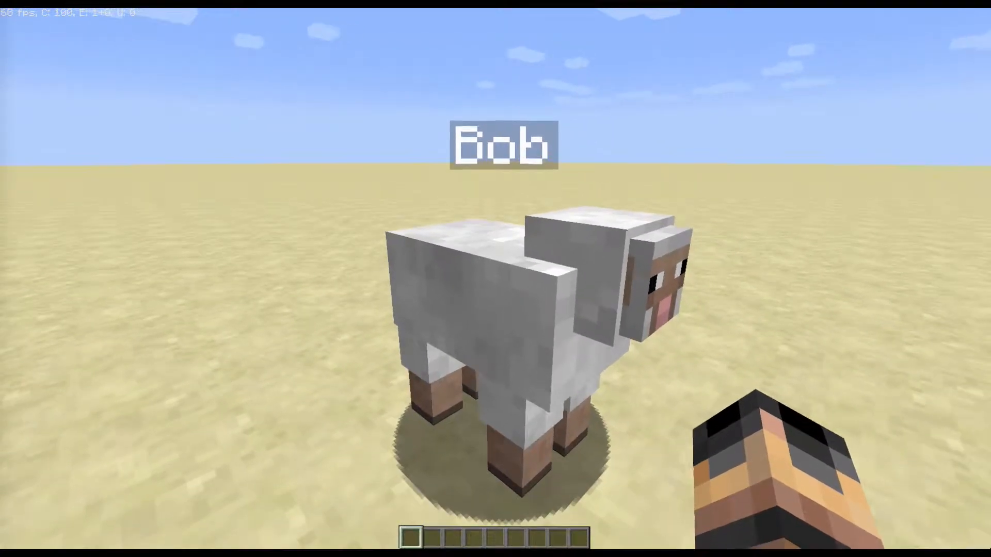
Check the creative inventory in Minecraft and return to the world.
key("e")
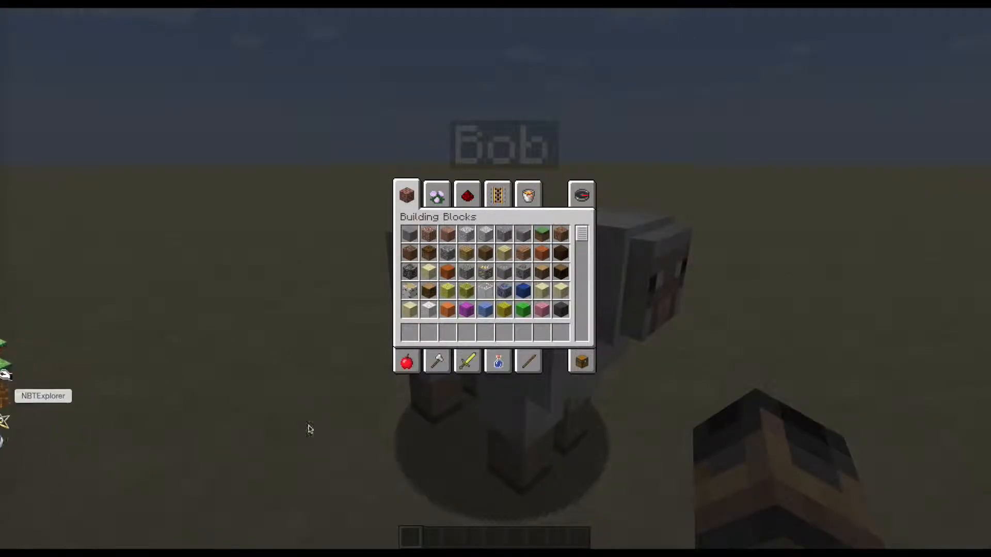
key("Escape")
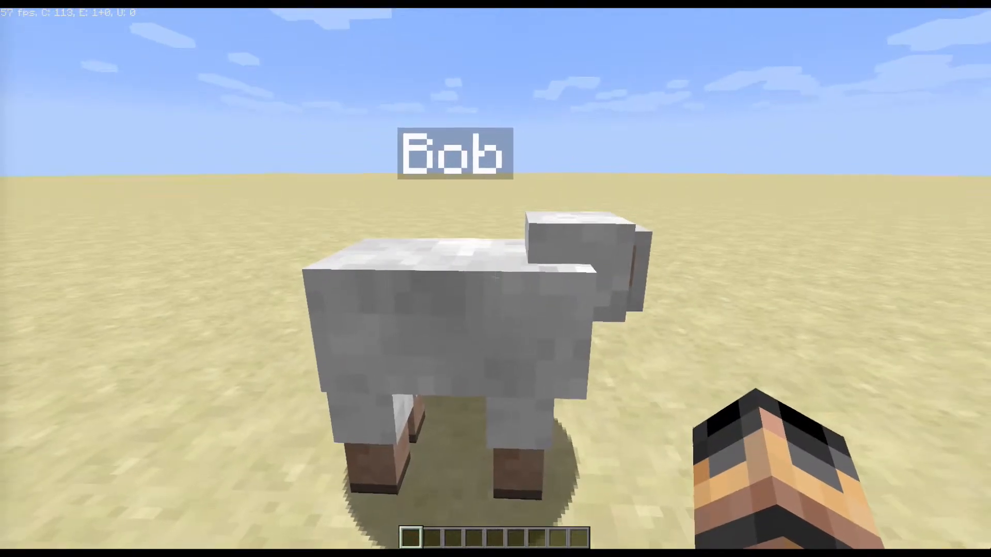
key("e")
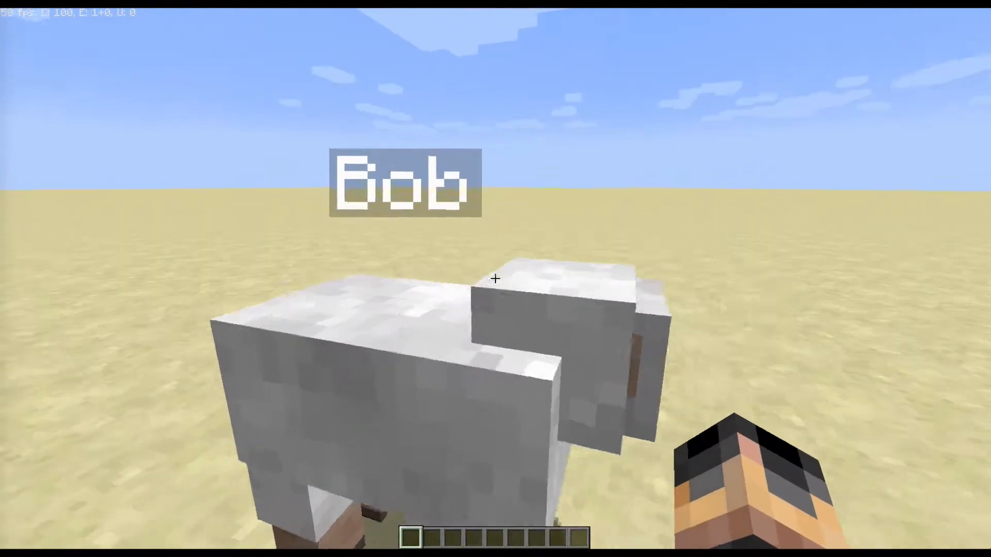
key("Escape")
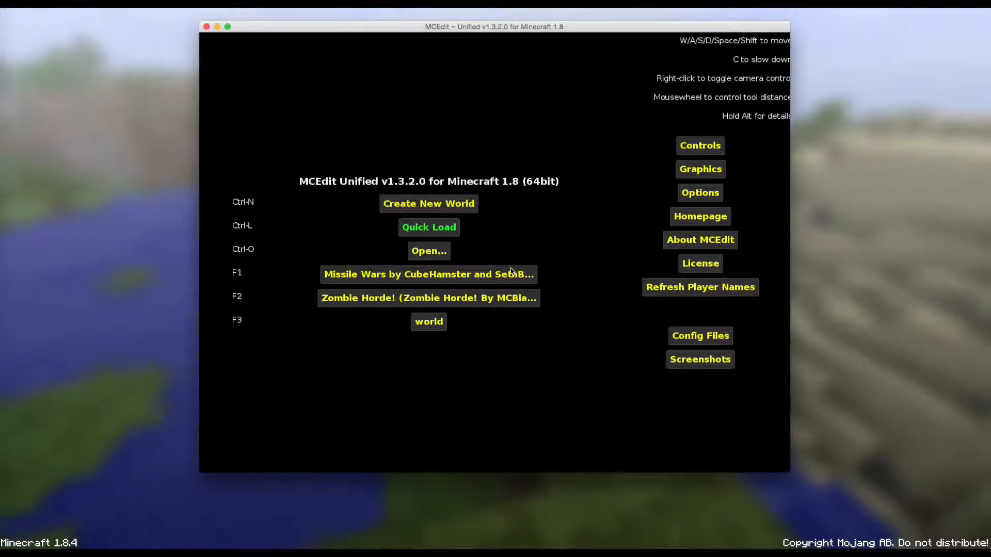
Load the HomingGuardians world from MCEdit's saved-world list.
left_click(428, 227)
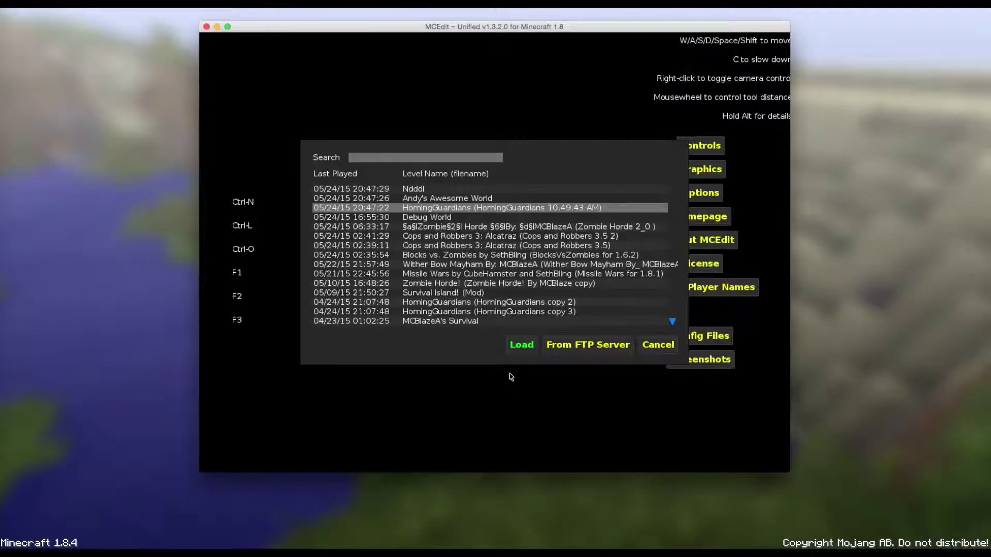
left_click(520, 345)
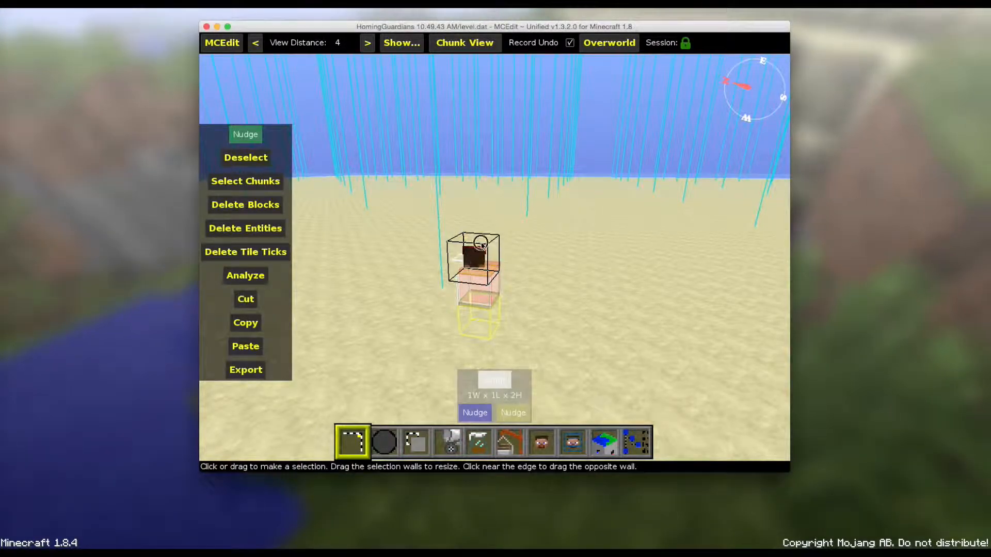
mouse_move(478, 441)
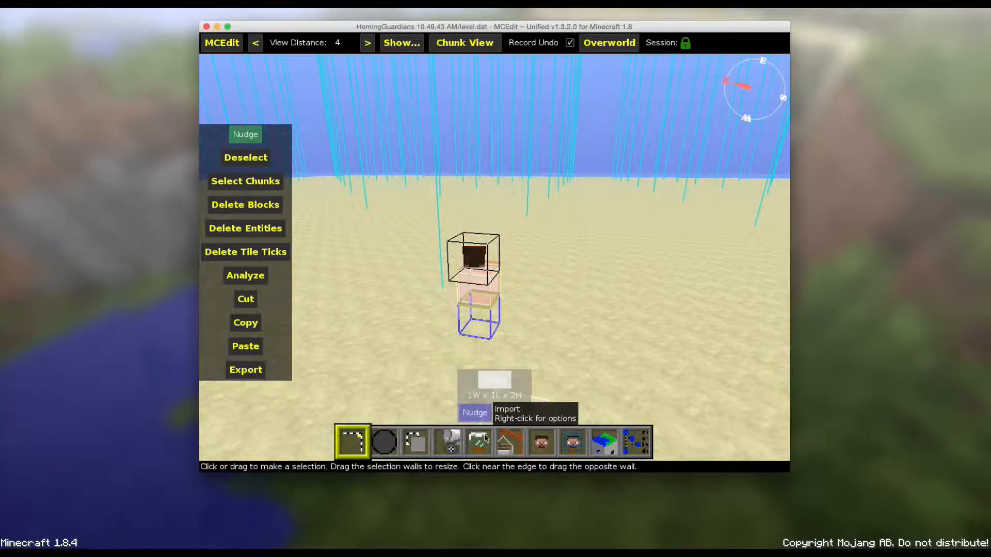
Switch to the Filter tool on the selection around Bob, dismissing the import error.
left_click(477, 440)
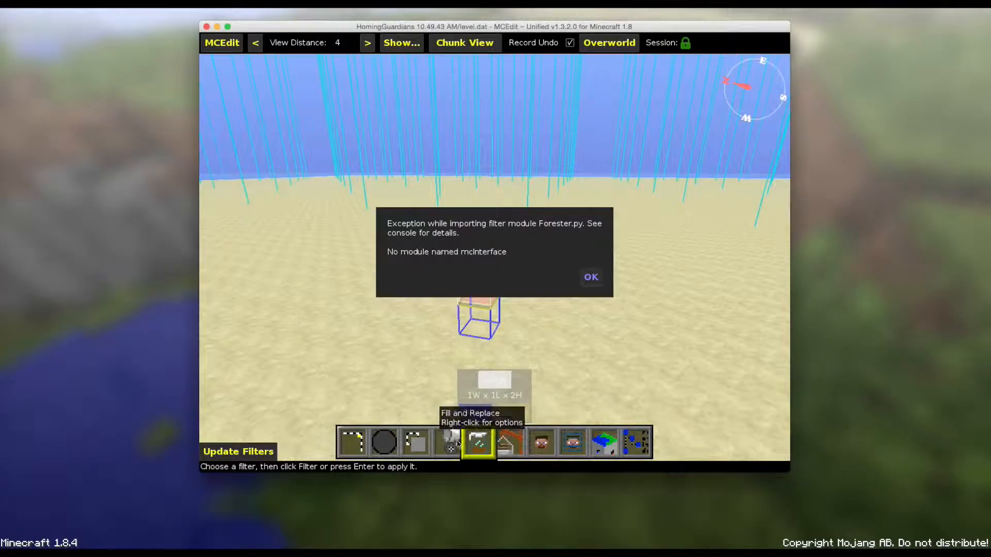
left_click(590, 276)
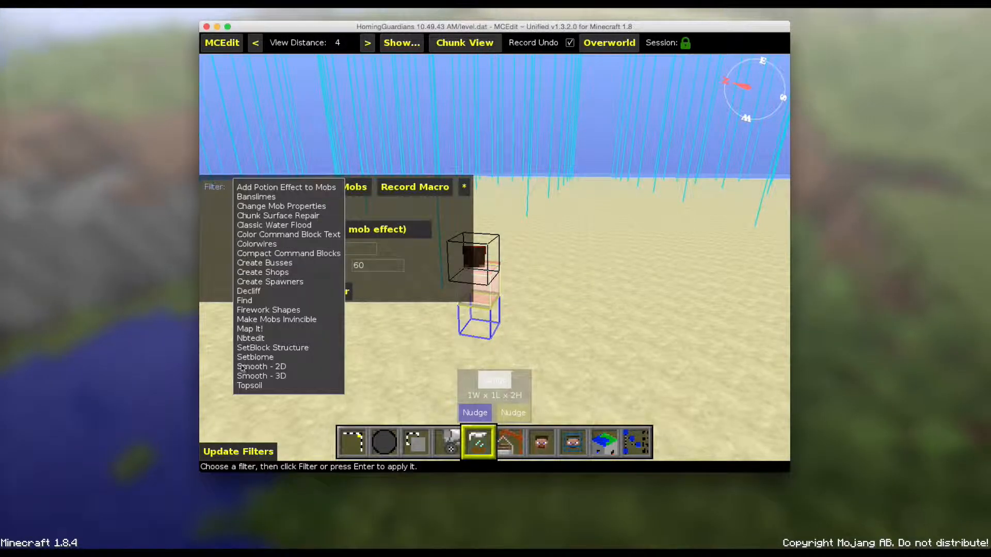
Run the Nbtedit filter with Tile Entities and Tile Ticks excluded.
left_click(250, 338)
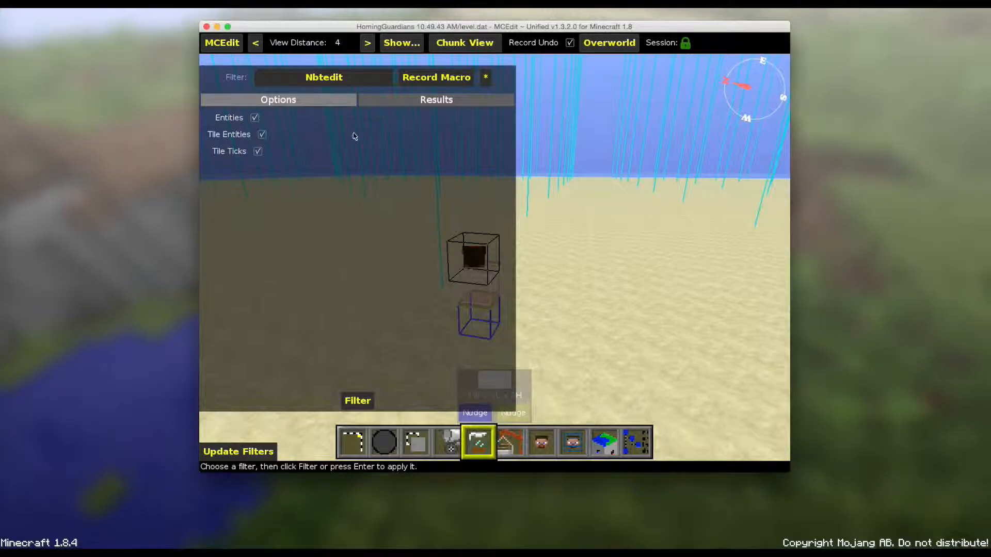
mouse_move(373, 408)
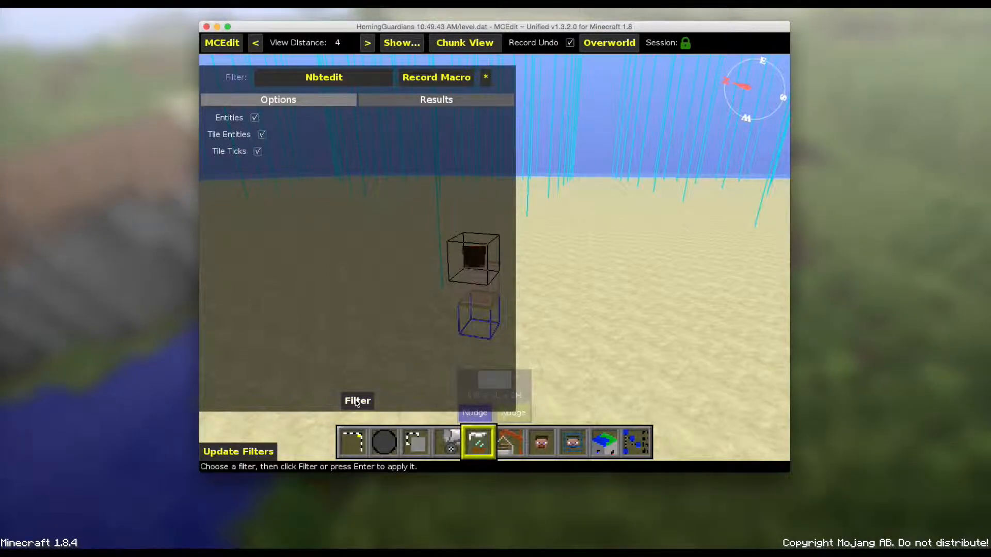
left_click(254, 118)
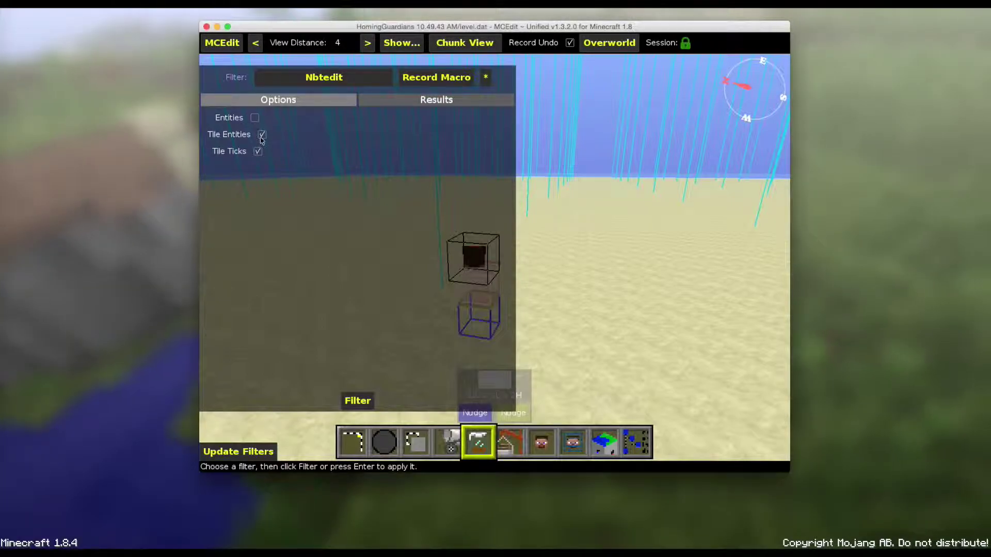
left_click(255, 118)
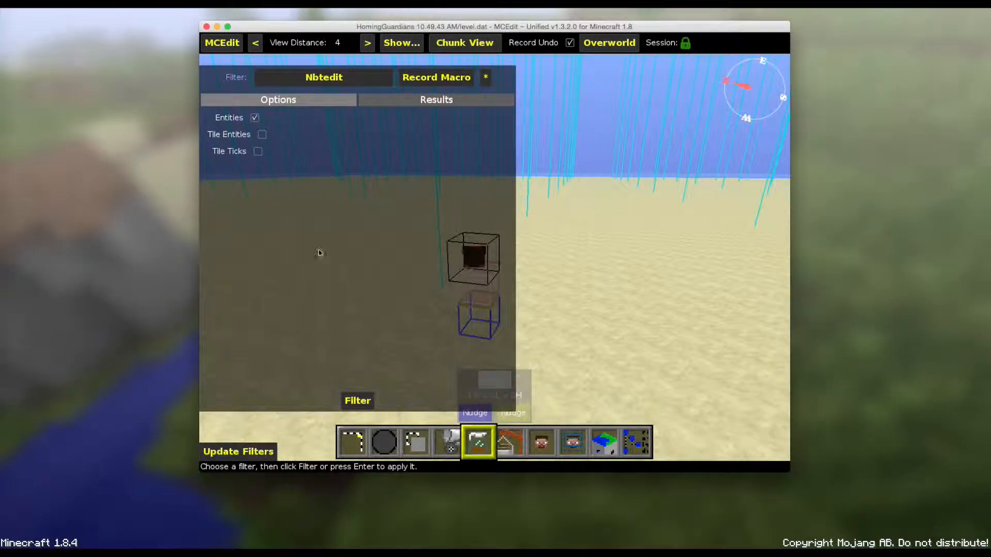
left_click(357, 400)
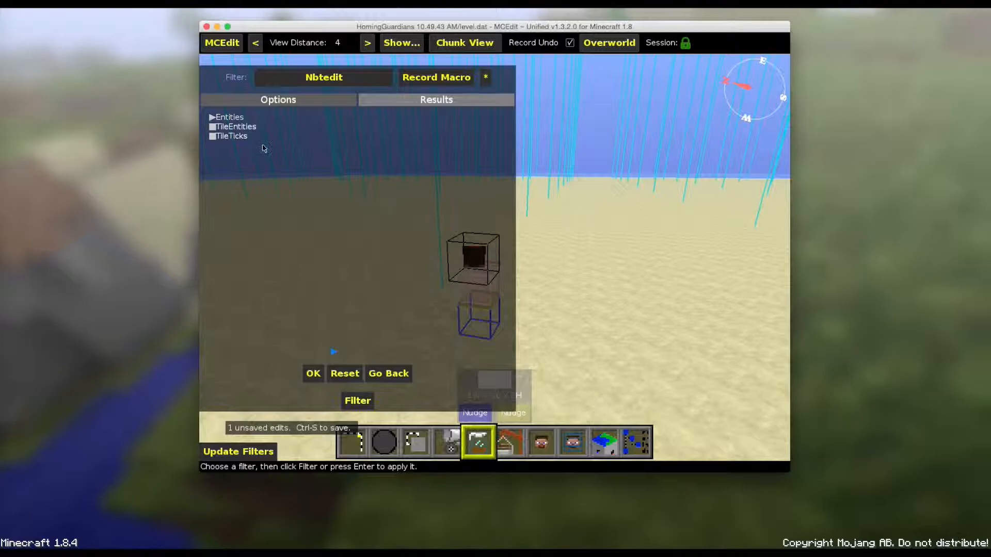
Expand Entities and the sheep's tags, selecting its CustomName "Bob".
left_click(213, 117)
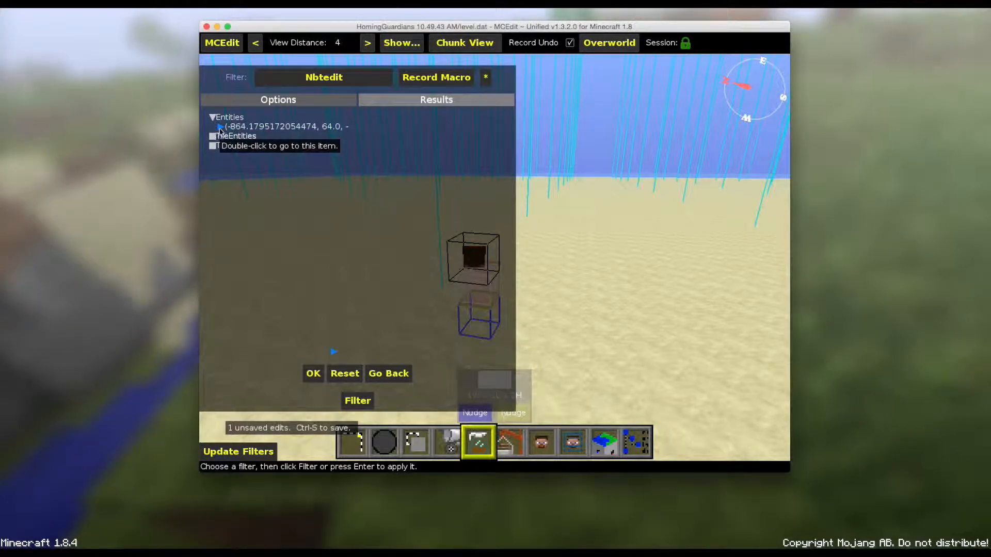
left_click(218, 126)
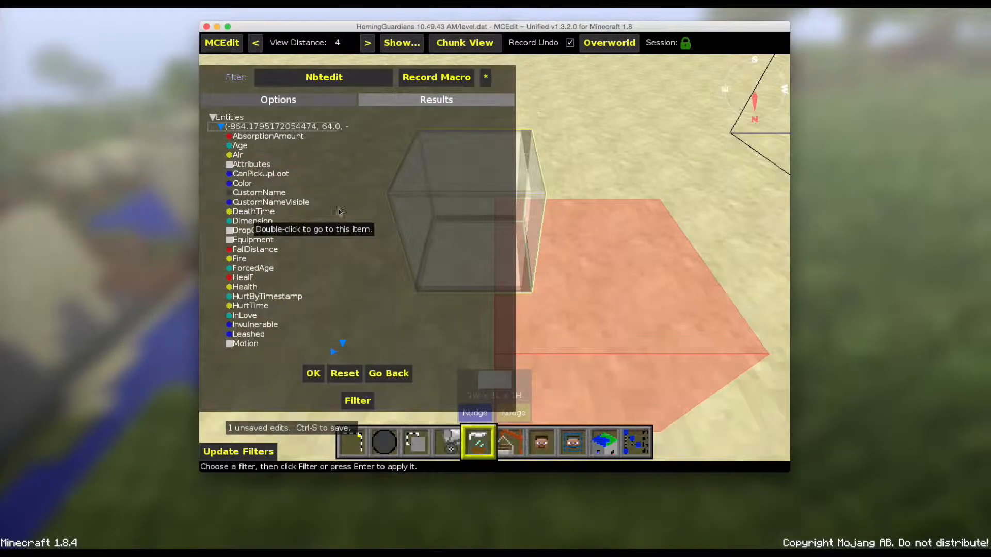
mouse_move(268, 202)
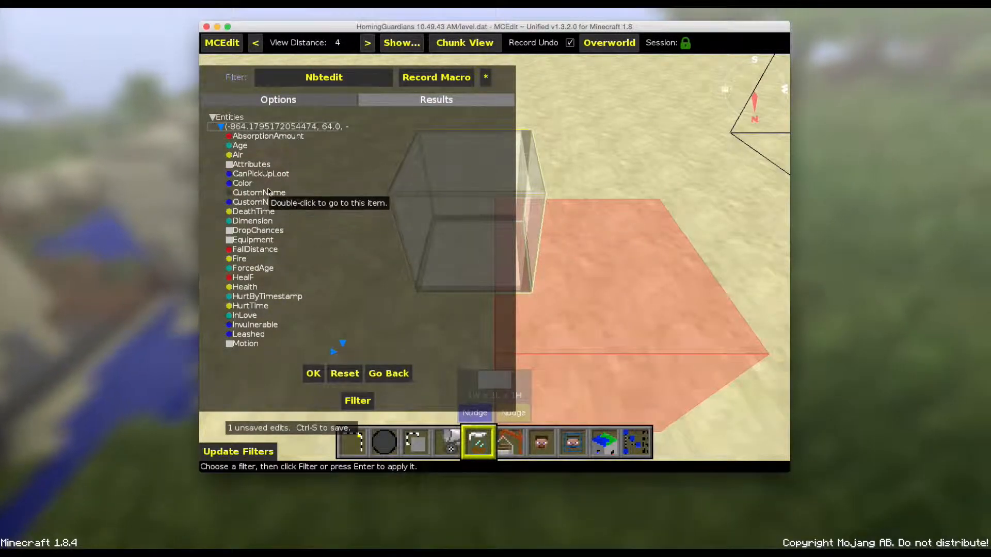
left_click(257, 193)
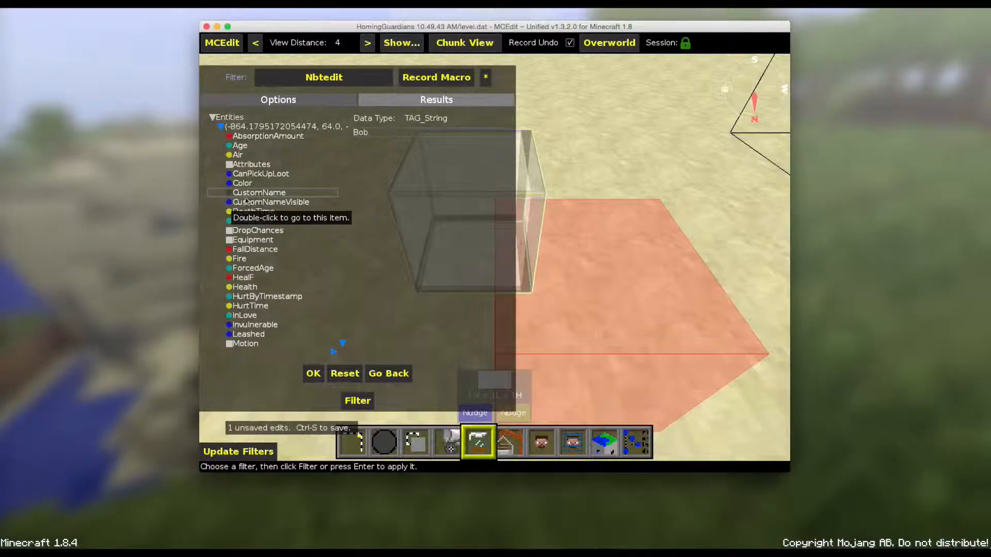
mouse_move(366, 144)
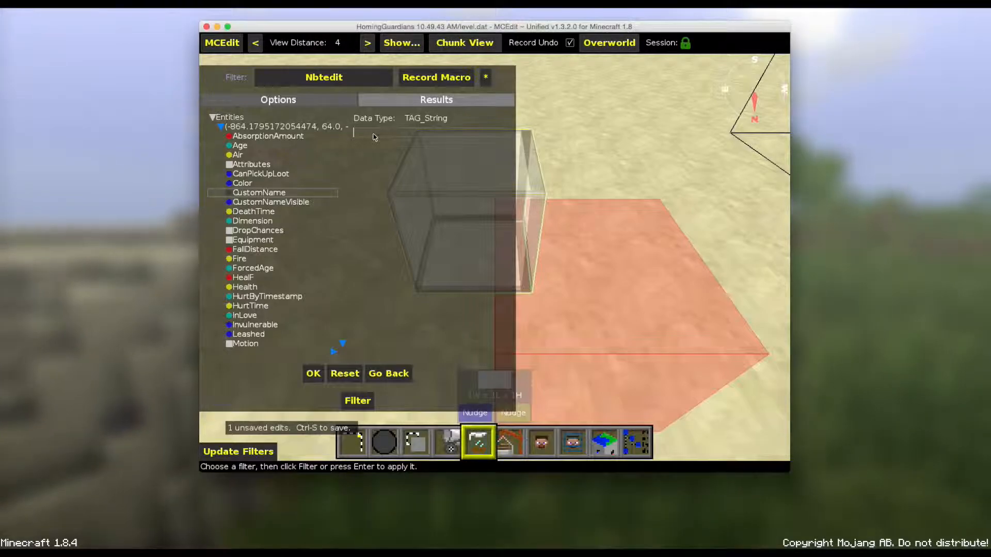
Replace Bob's CustomName value with the start of a § formatting code.
type("S")
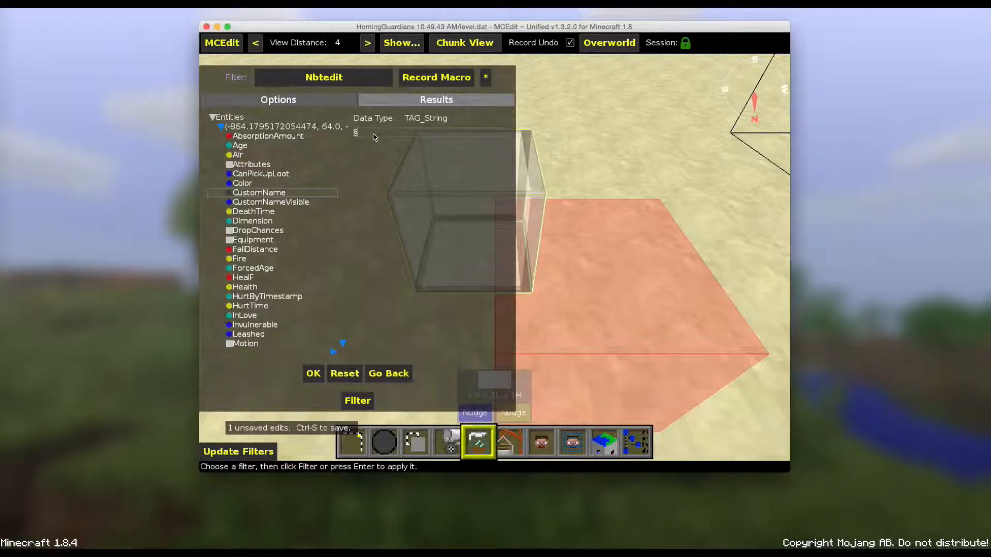
mouse_move(389, 166)
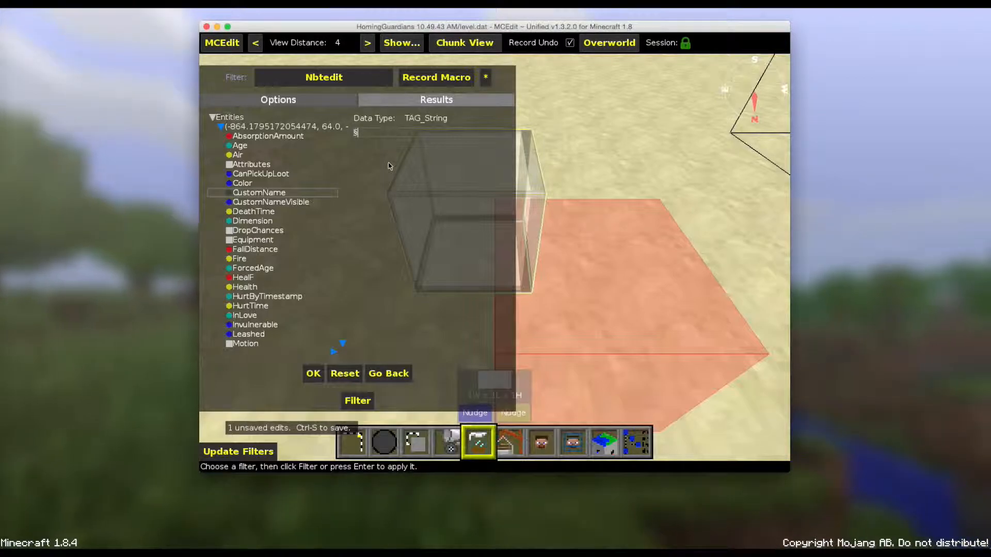
Fill CustomName with colour/format codes (§4, §a, §o, §e, §l, §k) followed by 'kwdhdwuhdwu'.
type("4")
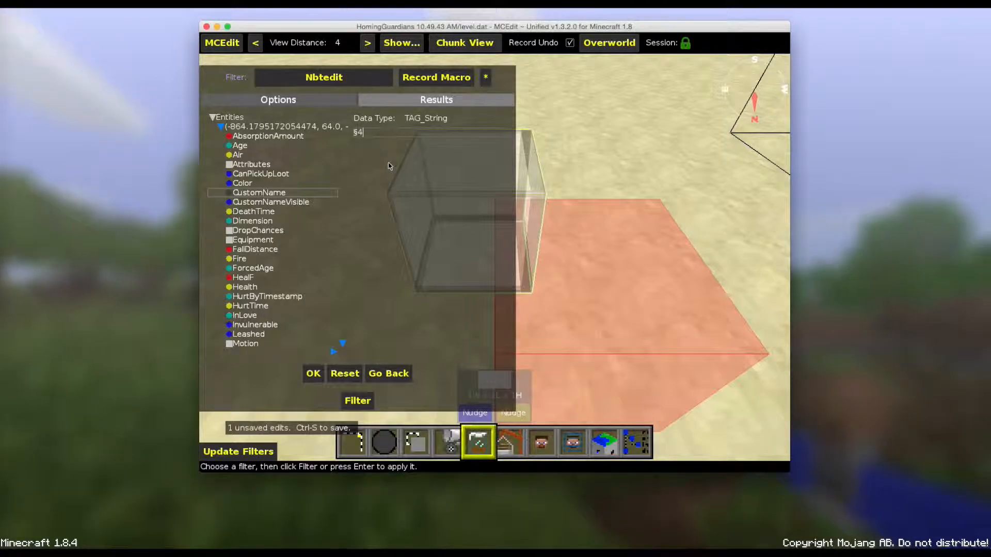
type("B")
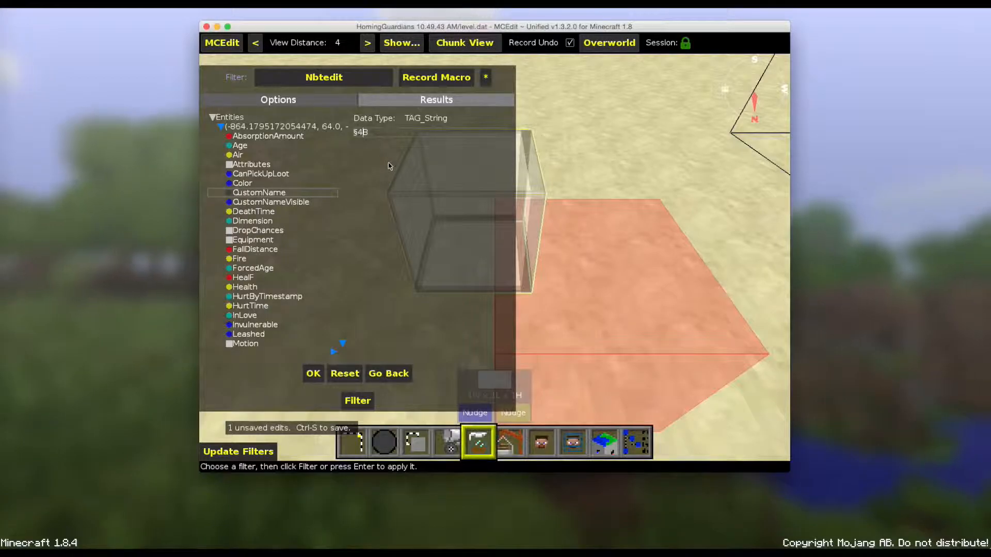
type("§lB§")
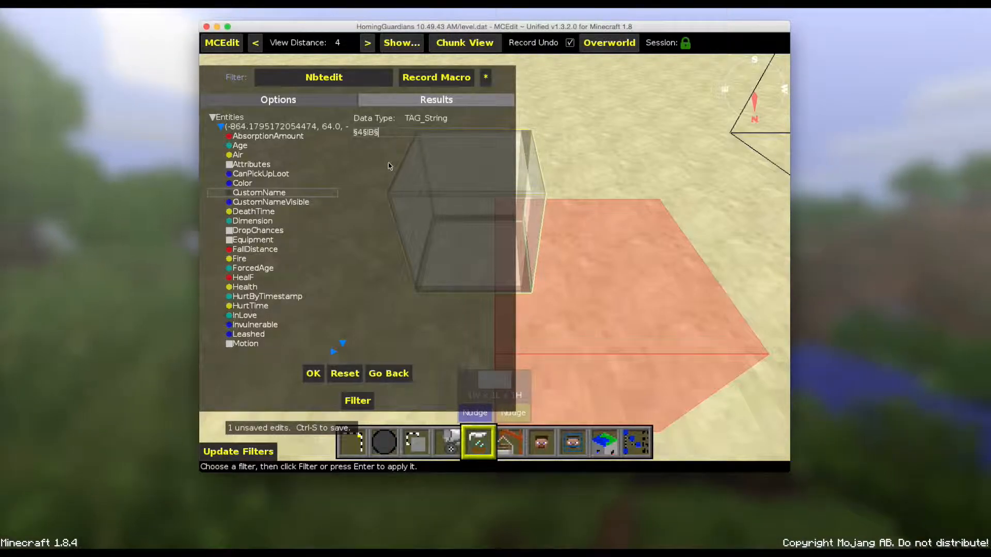
type("a")
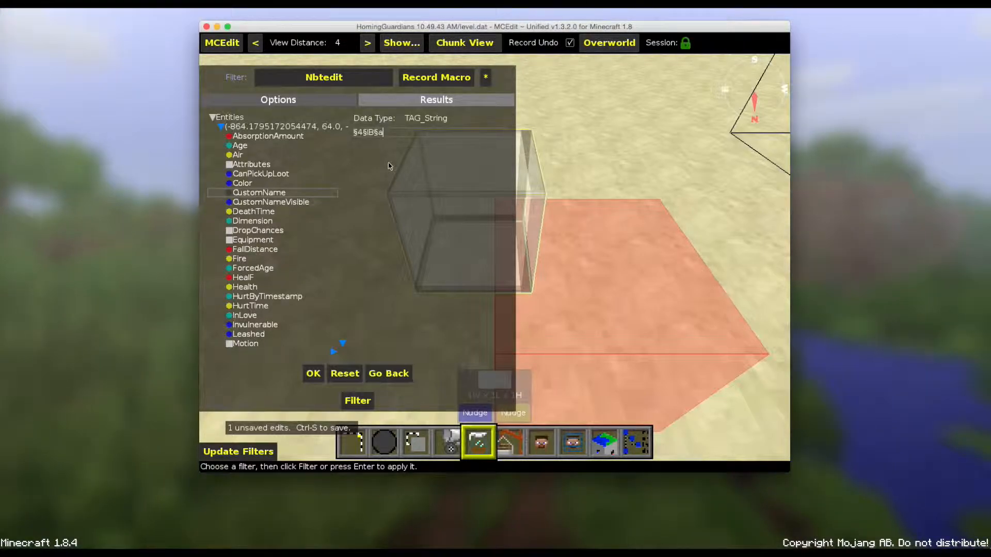
type("o")
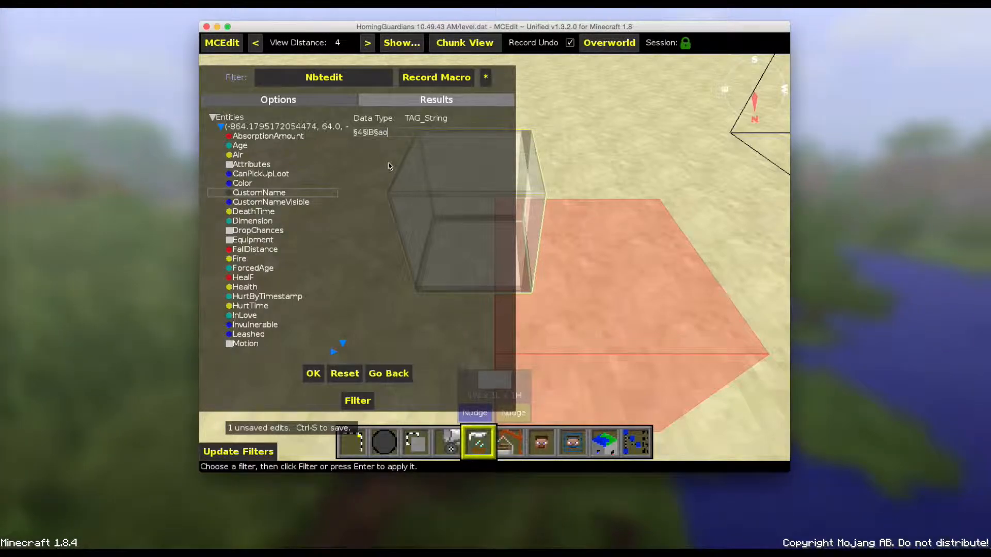
type("§")
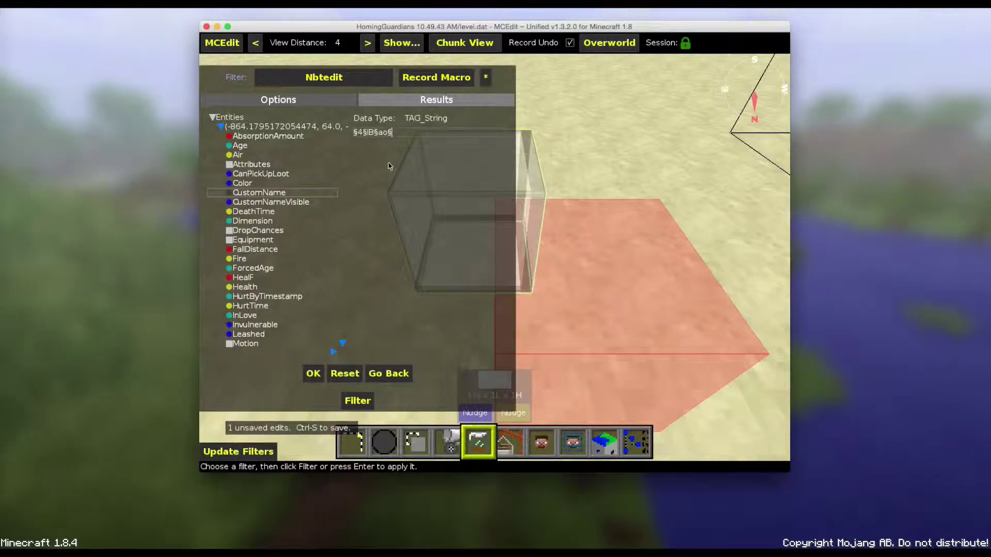
type("e")
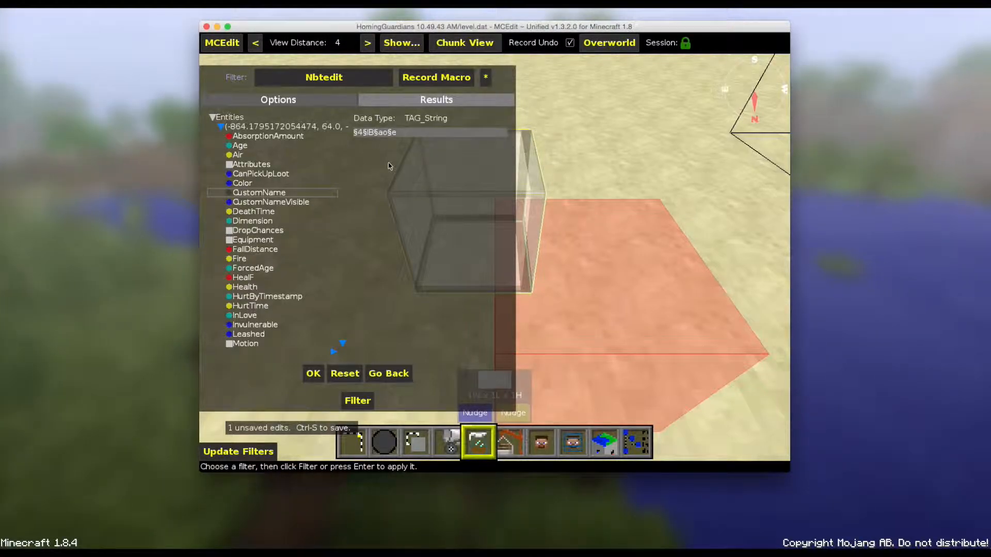
type("§")
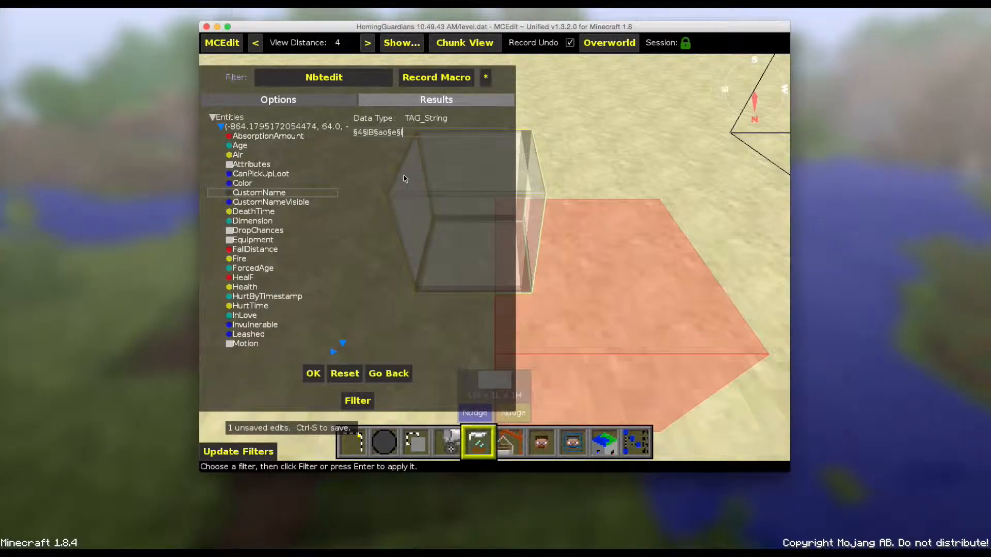
type("lb")
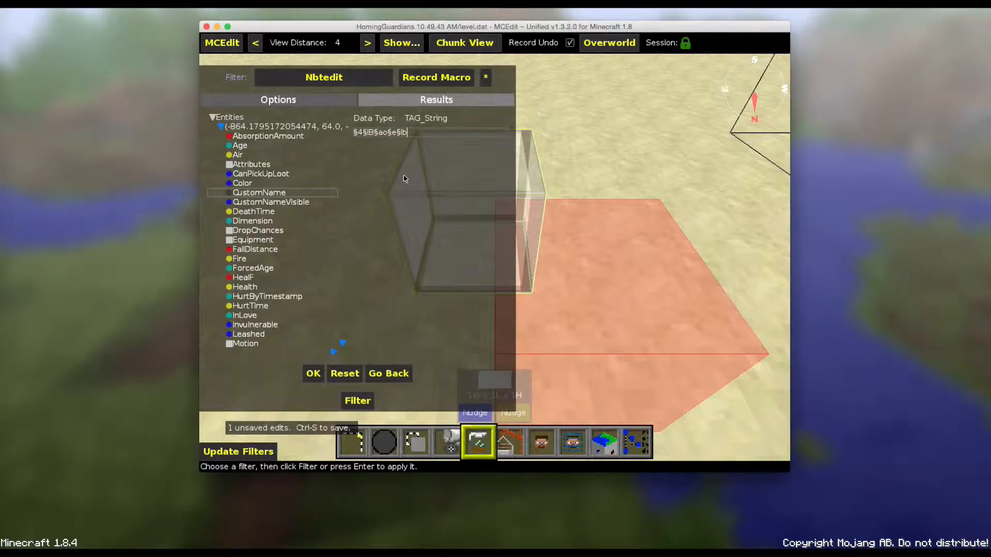
type("§")
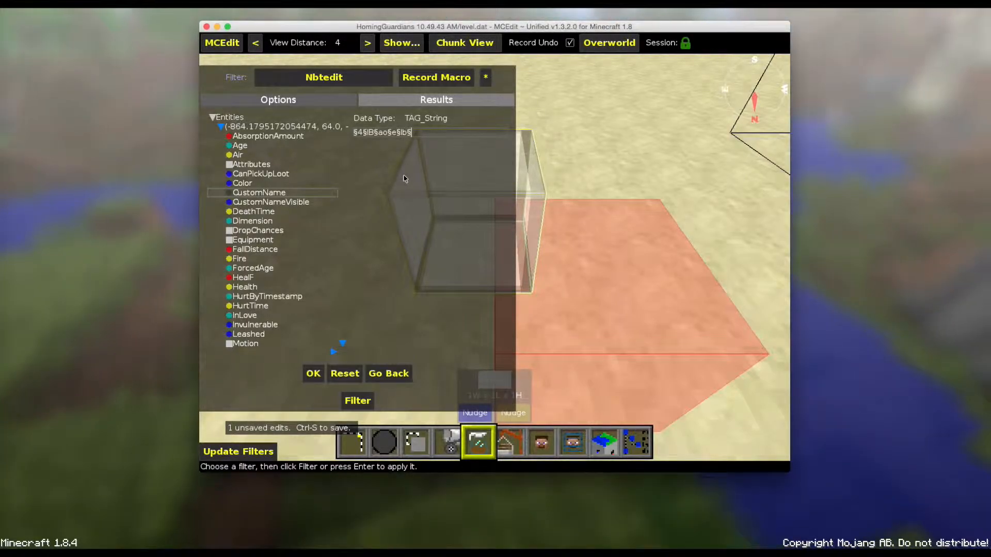
type("§e§")
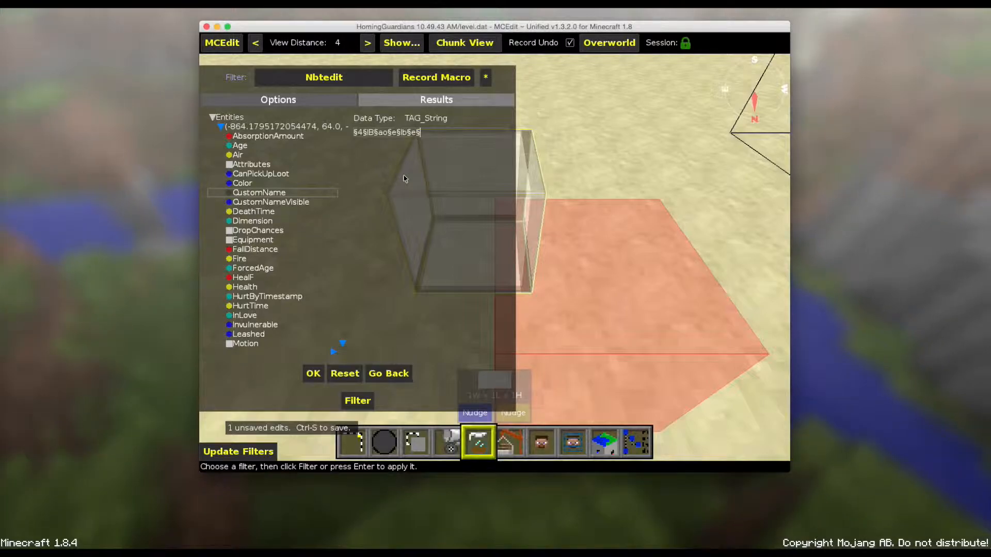
type("k")
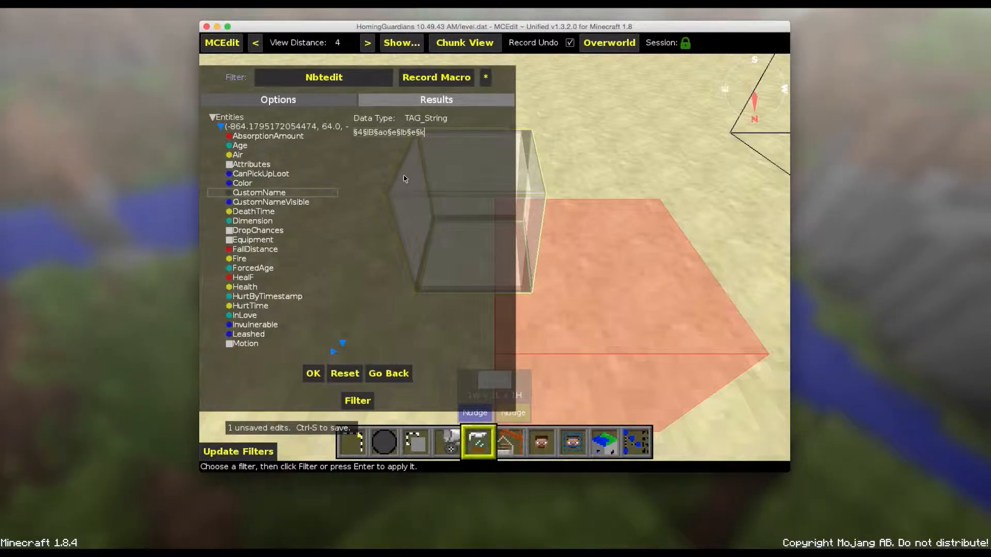
type("kwdhdwuhdwu")
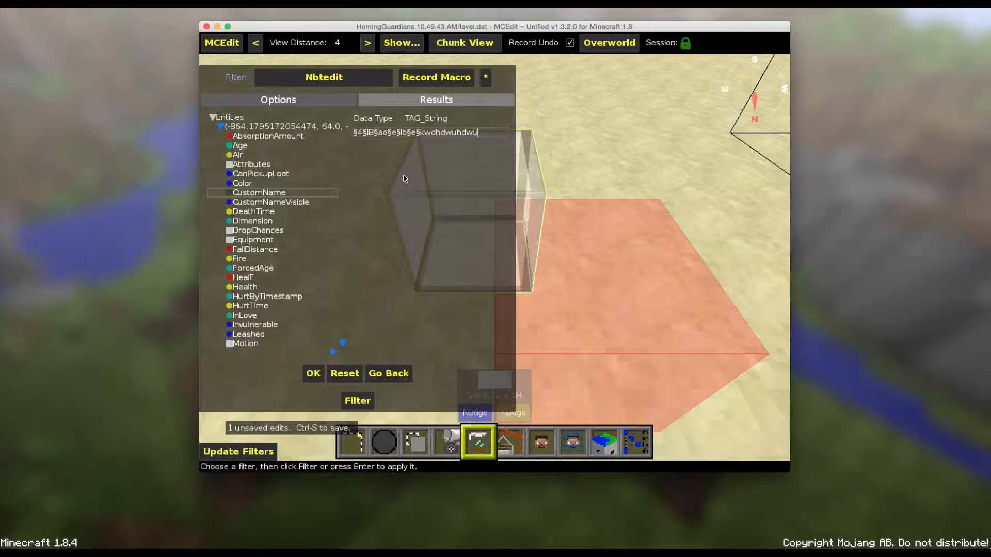
mouse_move(414, 144)
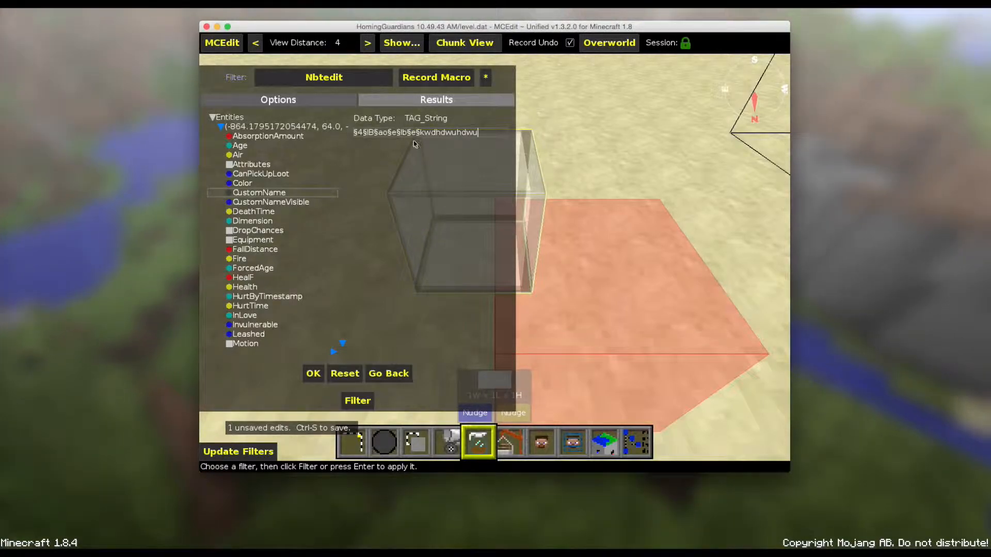
mouse_move(315, 381)
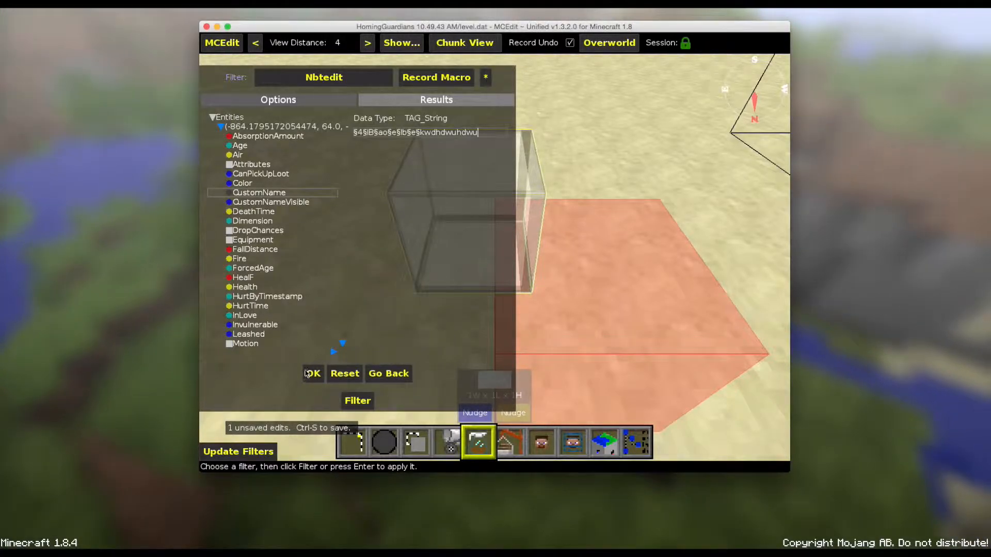
mouse_move(320, 327)
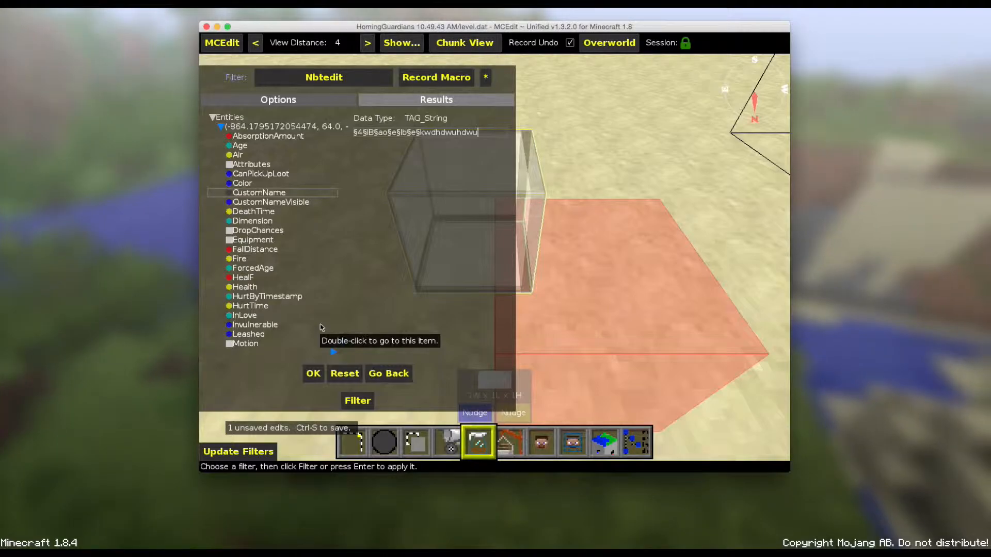
mouse_move(314, 381)
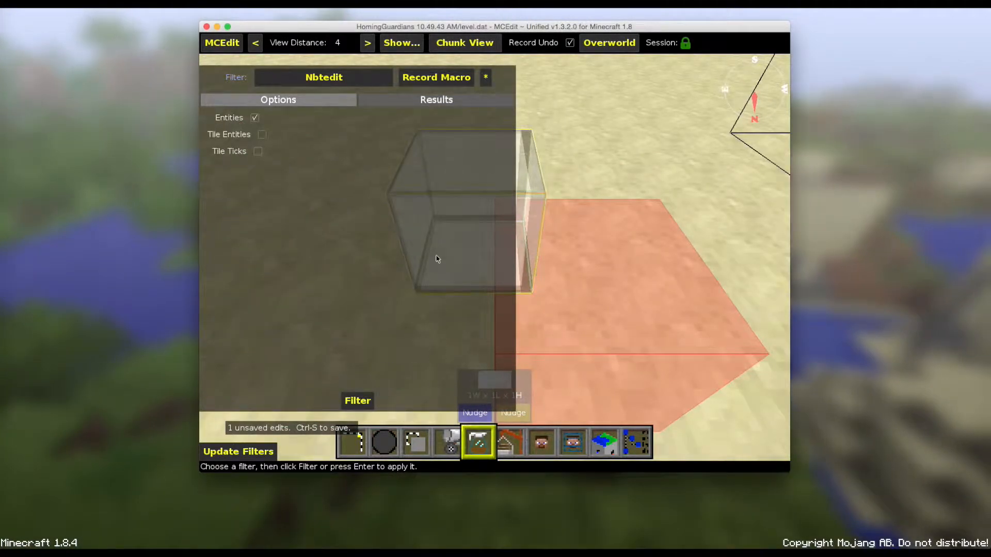
Confirm the formatted CustomName string in the Nbtedit editor.
left_click(220, 43)
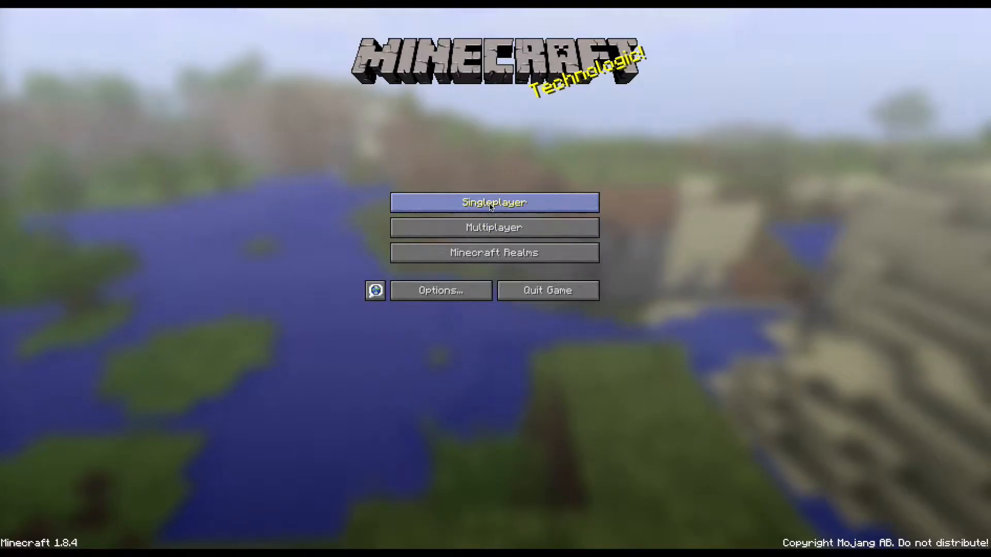
Open Minecraft's Singleplayer world list showing HomingGuardians.
left_click(492, 202)
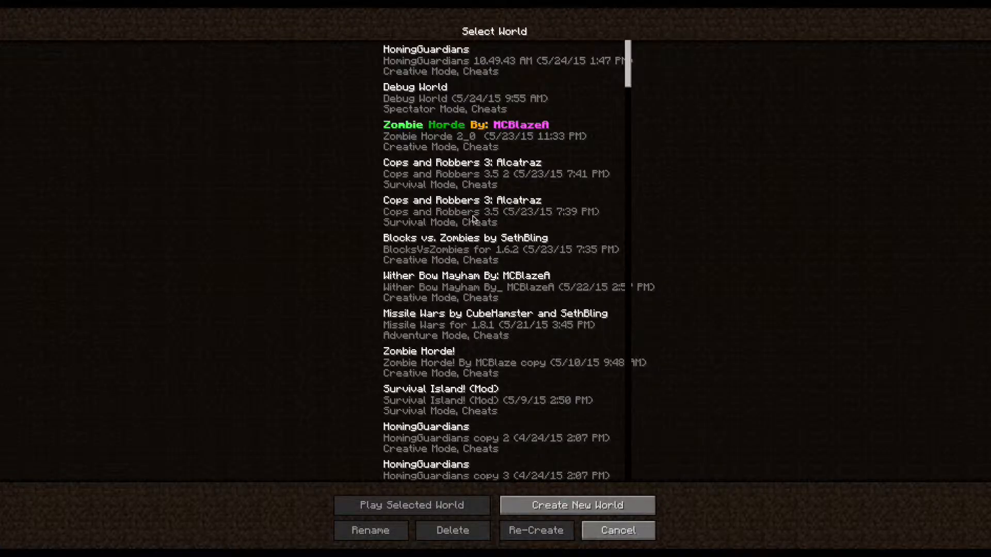